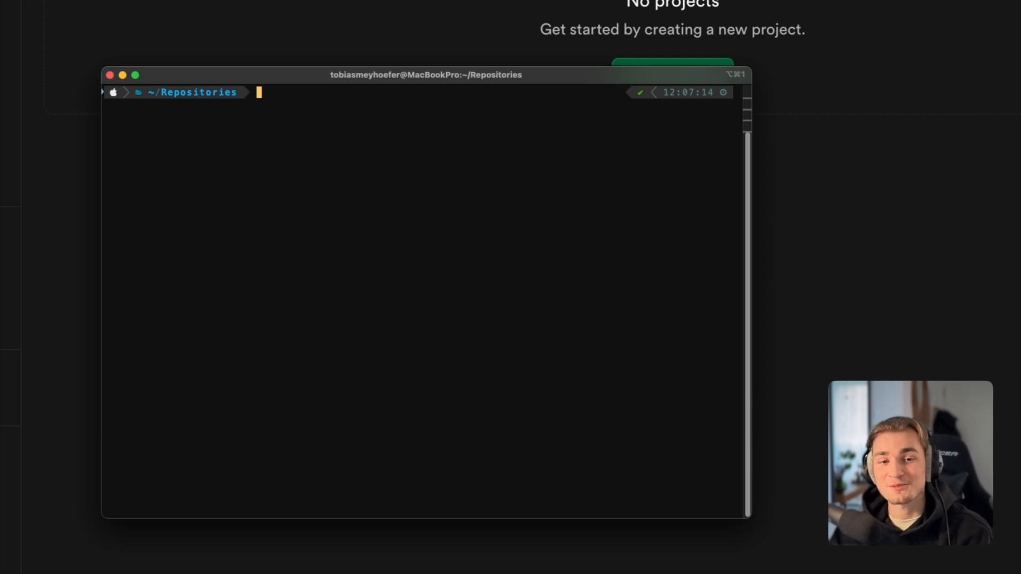
- Scaffold super_auth_example from the with-supabase example and start opening it with 'code'
{"action": "type", "text": "npx create-next-app -e with-supabase"}
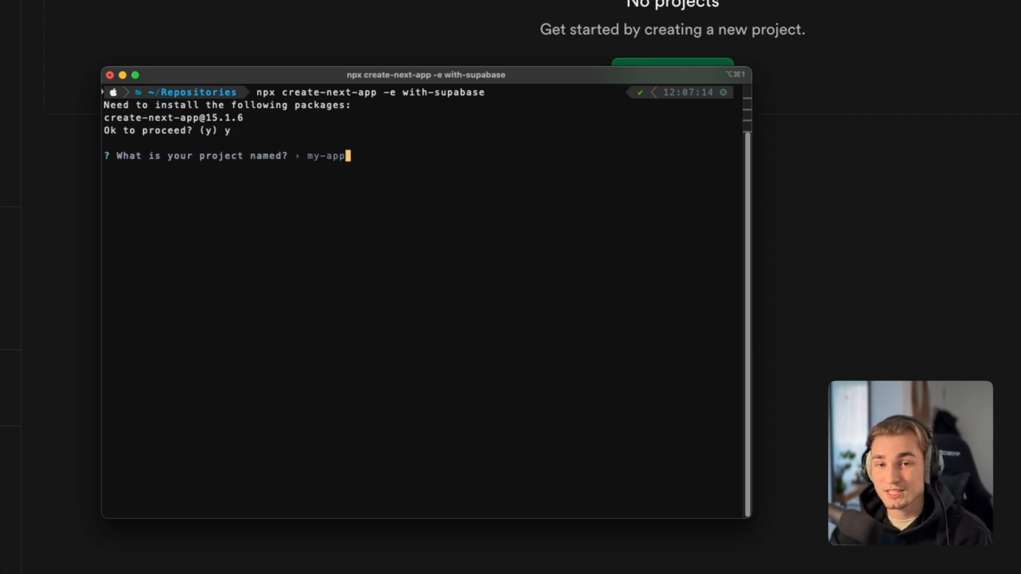
{"action": "type", "text": "su"}
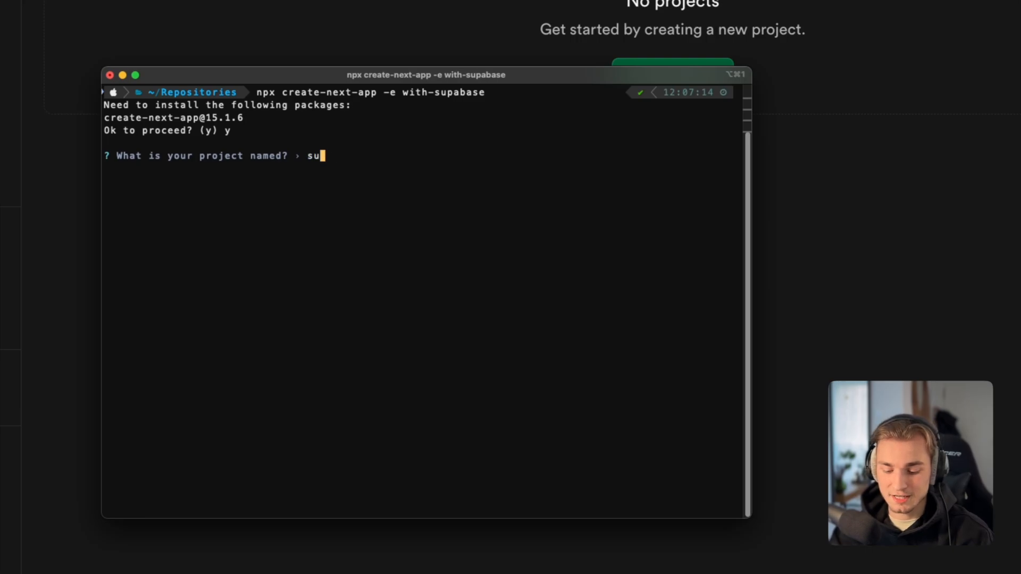
{"action": "type", "text": "per_auth_exa"}
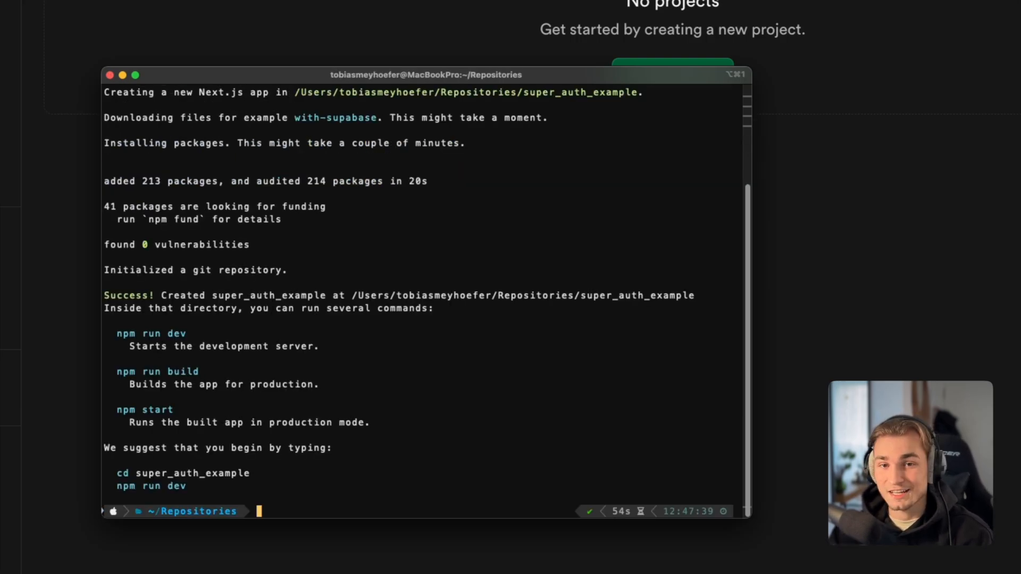
{"action": "type", "text": "code"}
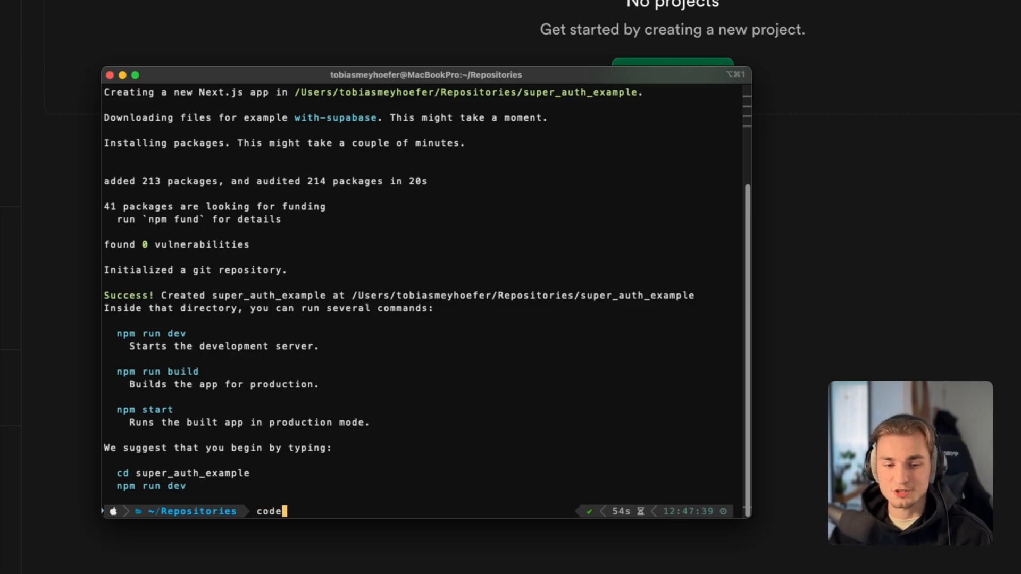
- Create app/countries/page.tsx importing createClient from '@/utils/supabase/server'
{"action": "key", "text": "enter"}
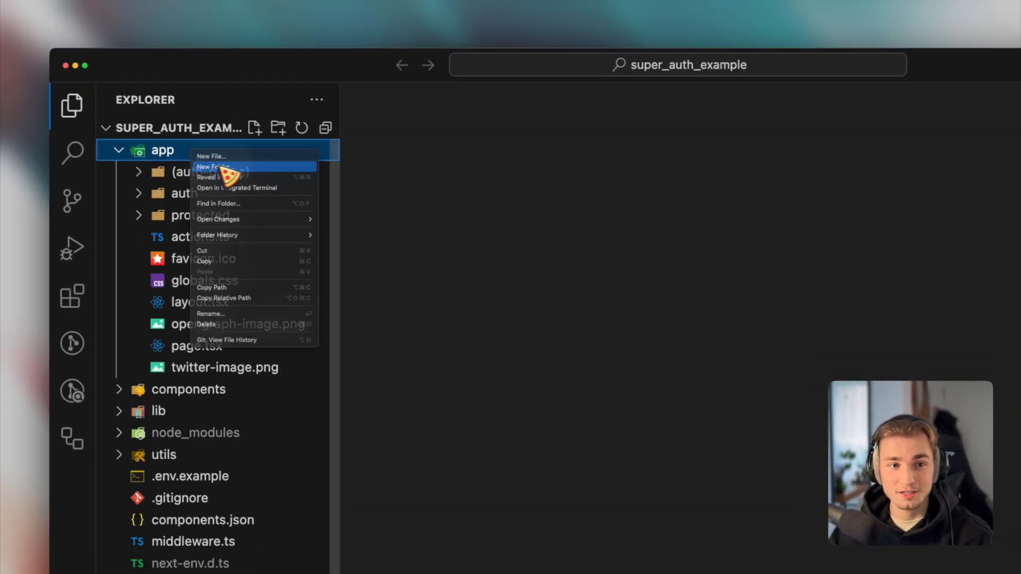
{"action": "left_click", "coordinate": [213, 167]}
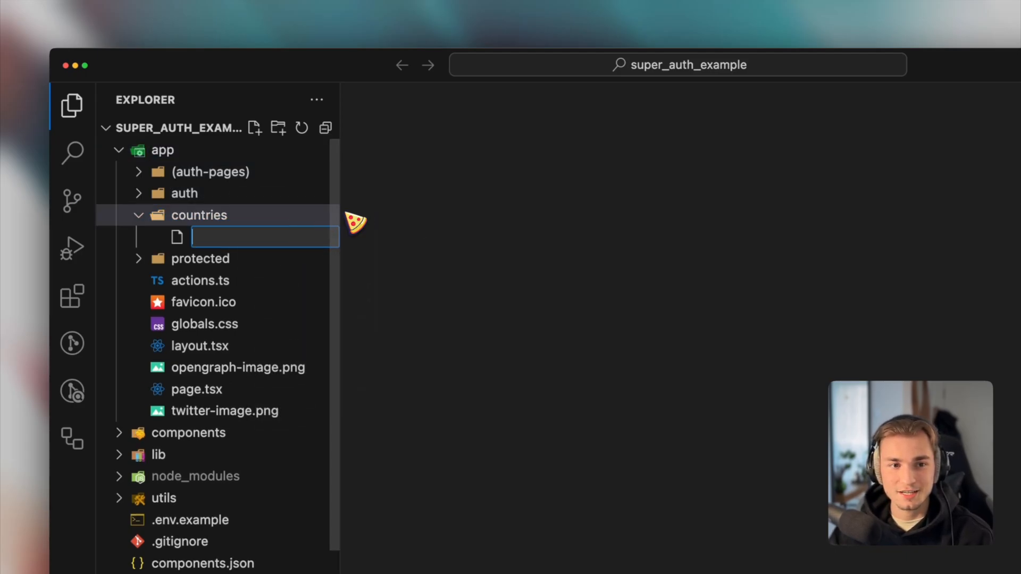
{"action": "type", "text": "page.tsx"}
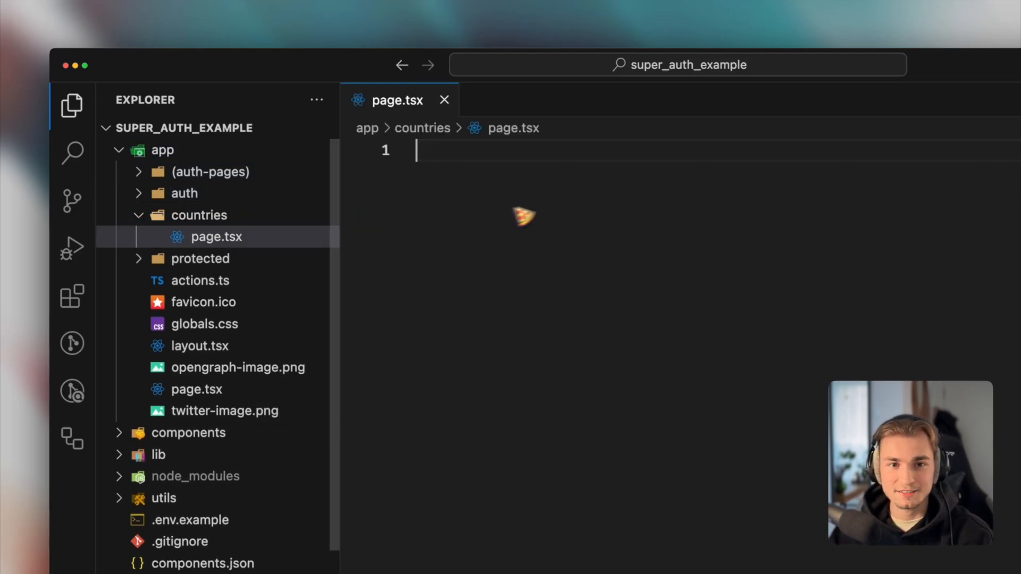
{"action": "type", "text": "import { createClient } from '@/utils/supabase/server';"}
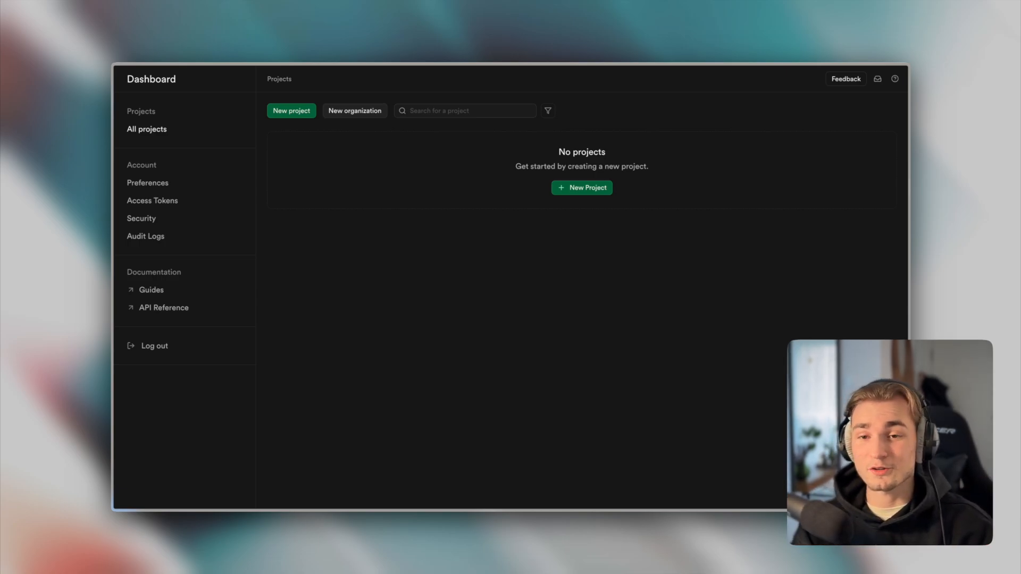
- Fill the new organization form as tobitack..., type Educational, Free plan, and submit it
{"action": "left_click", "coordinate": [354, 109]}
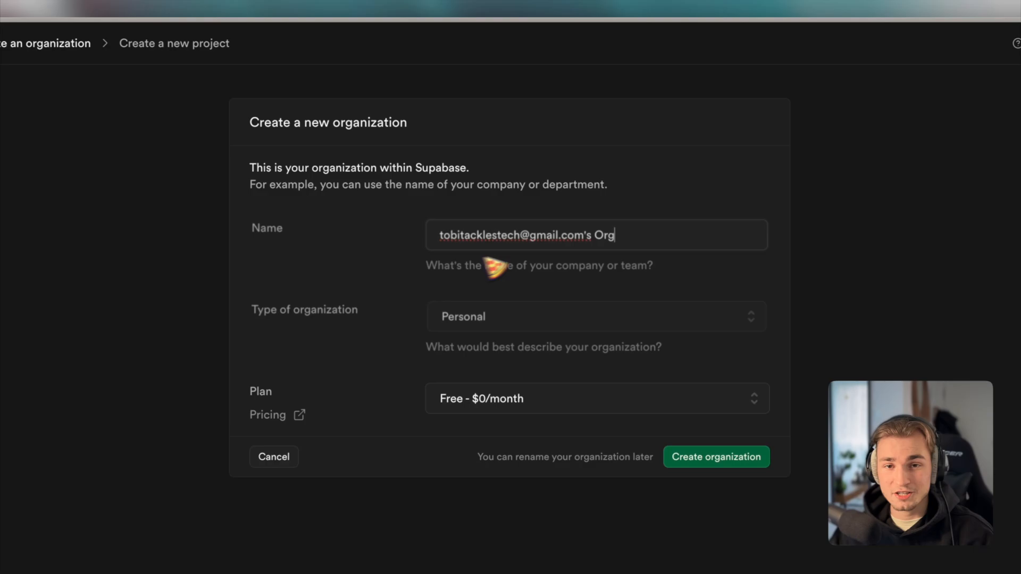
{"action": "left_click", "coordinate": [586, 235]}
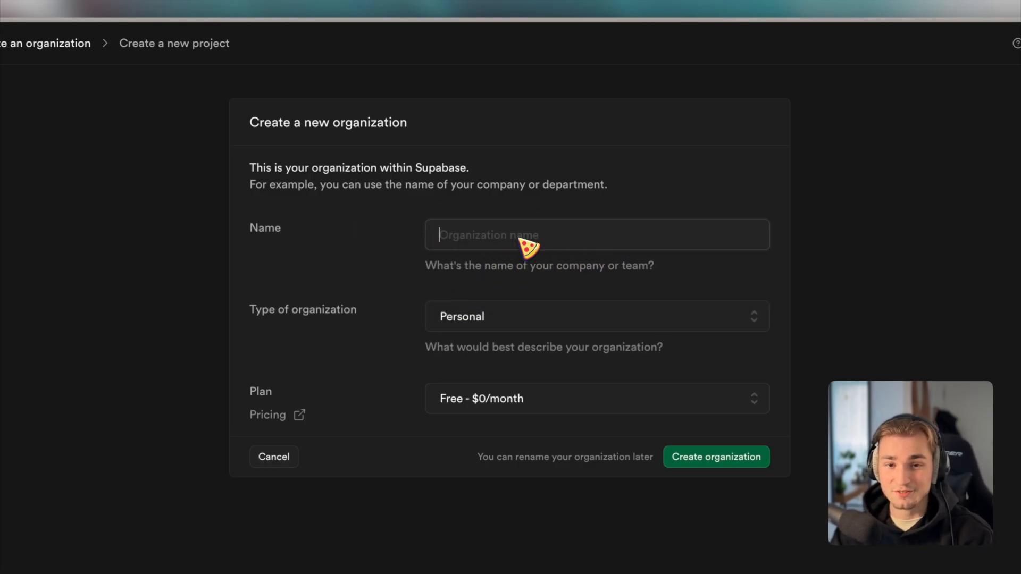
{"action": "type", "text": "tobitacklestechorganization"}
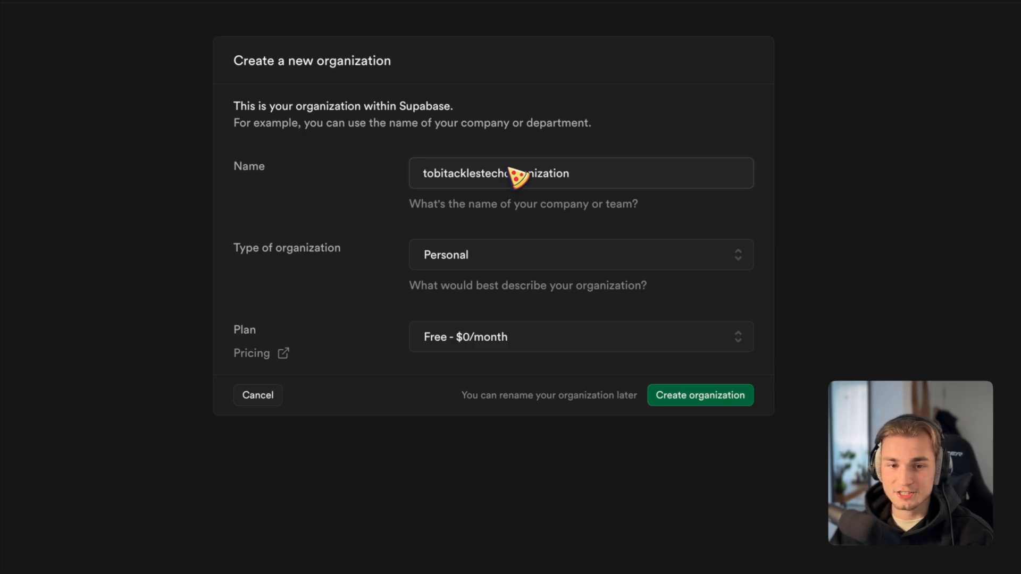
{"action": "left_click", "coordinate": [578, 254]}
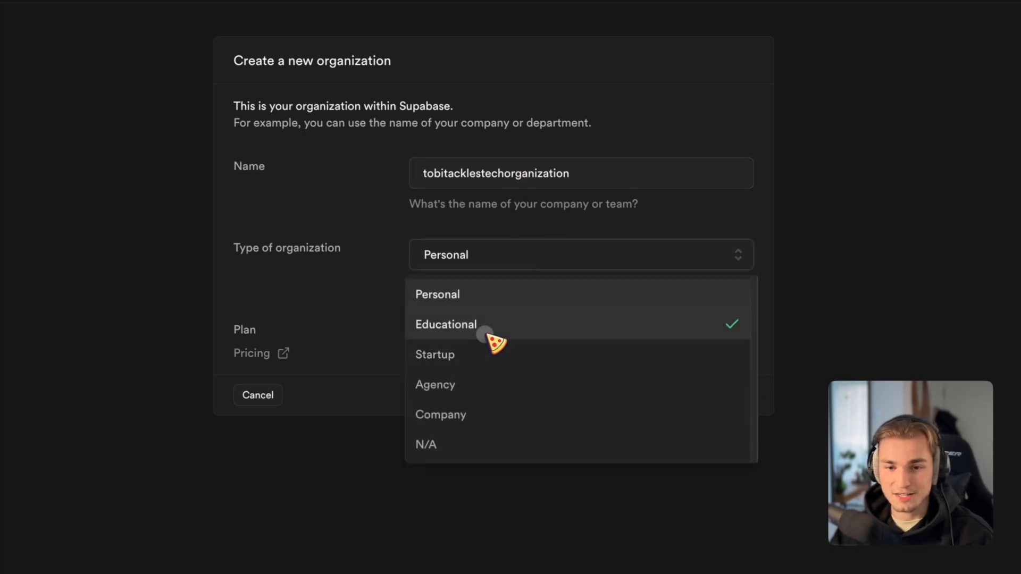
{"action": "left_click", "coordinate": [445, 325]}
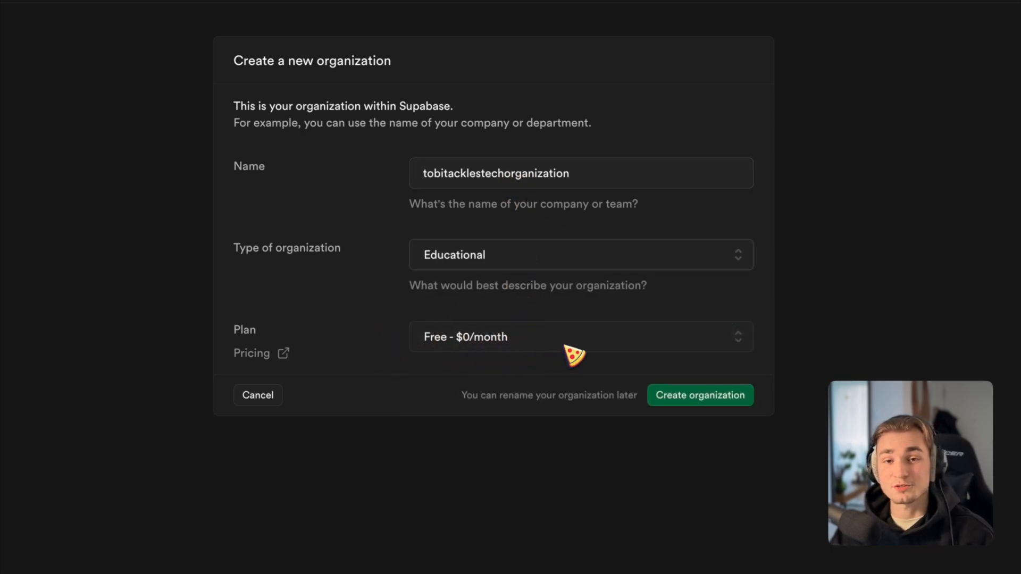
{"action": "mouse_move", "coordinate": [532, 344]}
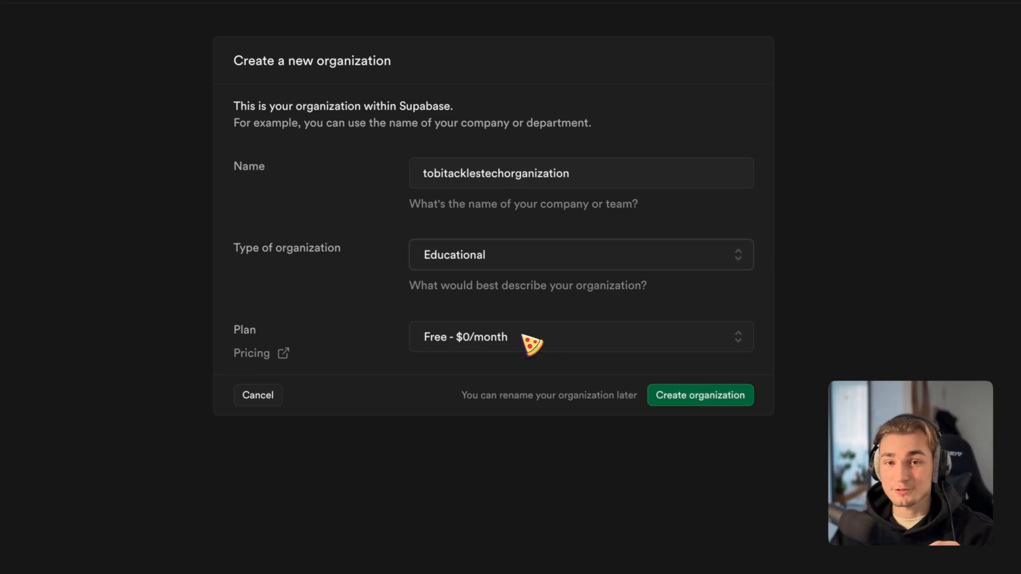
{"action": "left_click", "coordinate": [700, 395]}
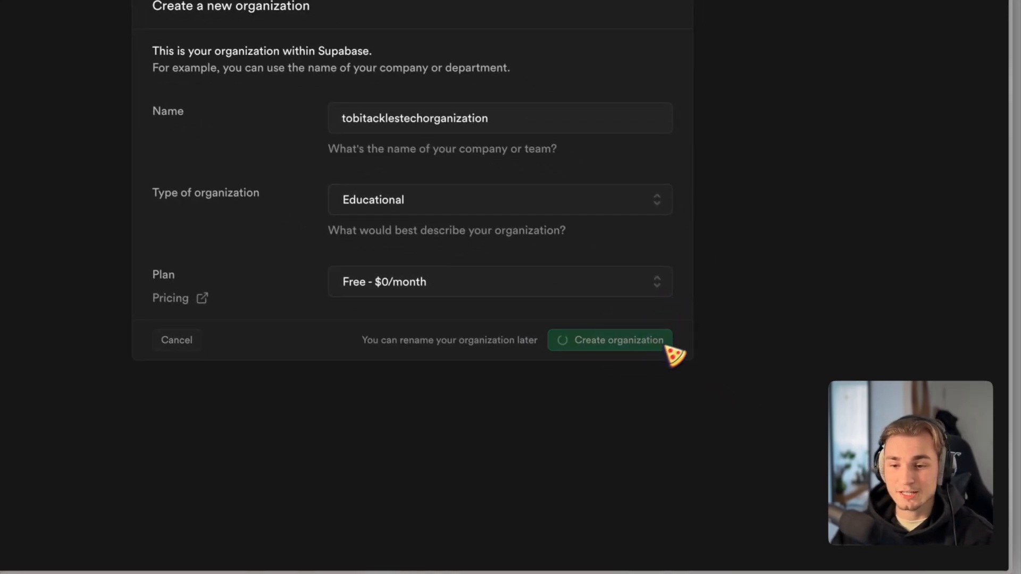
- Create project super_auth_example with a generated strong password in Central EU (Frankfurt)
{"action": "left_click", "coordinate": [609, 340]}
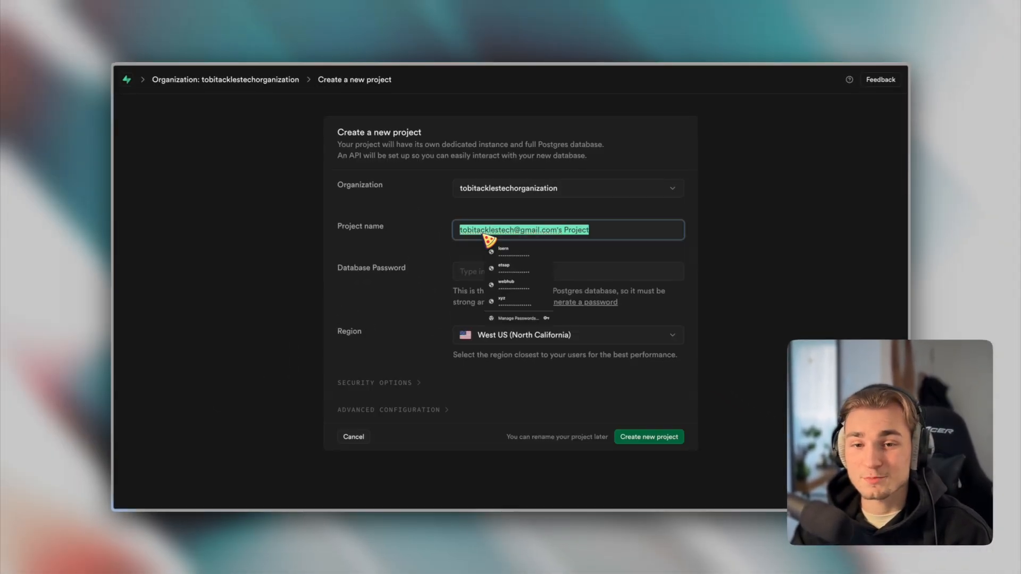
{"action": "type", "text": "super_auth_example"}
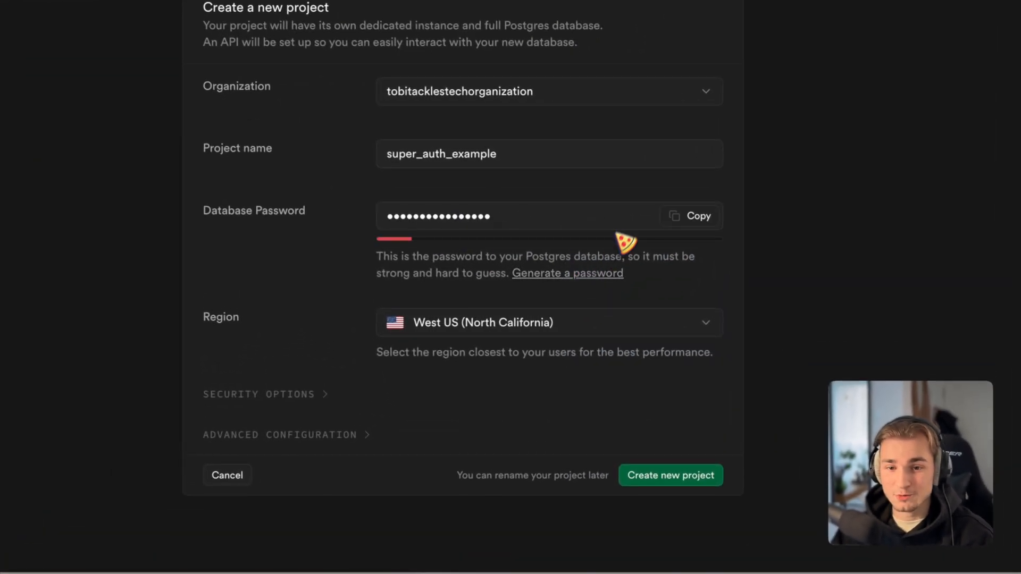
{"action": "left_click", "coordinate": [691, 215]}
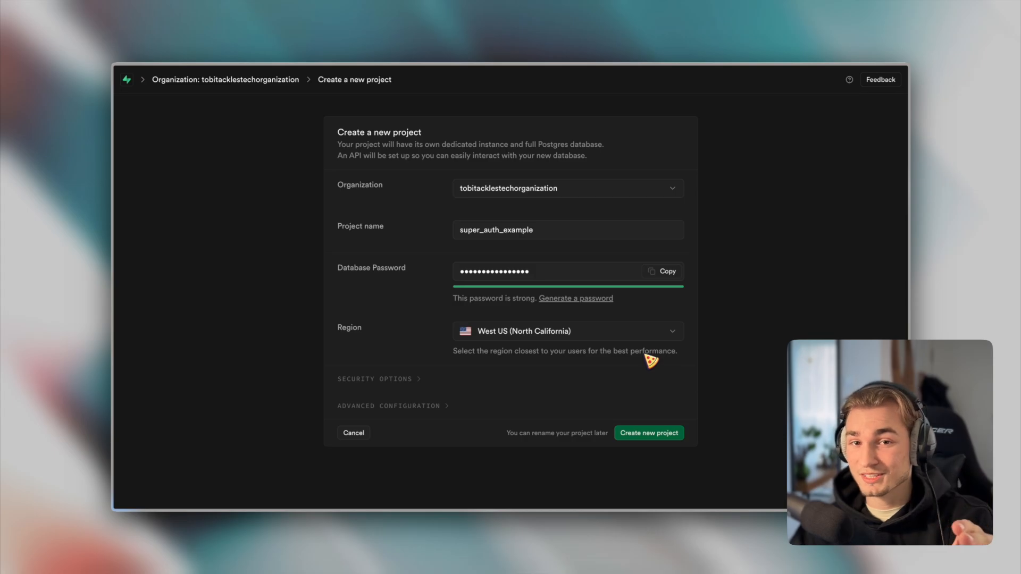
{"action": "left_click", "coordinate": [567, 331]}
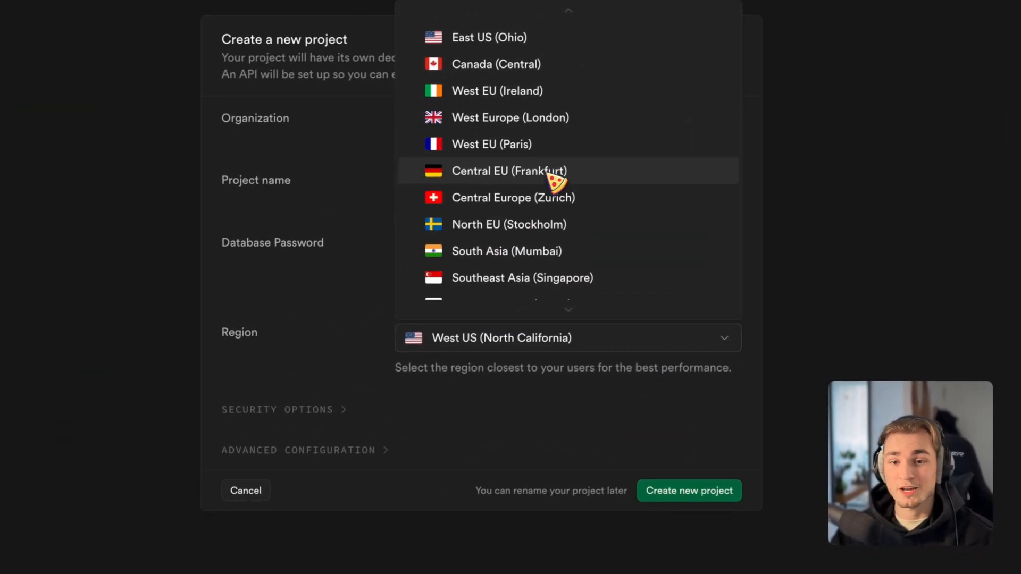
{"action": "left_click", "coordinate": [509, 170]}
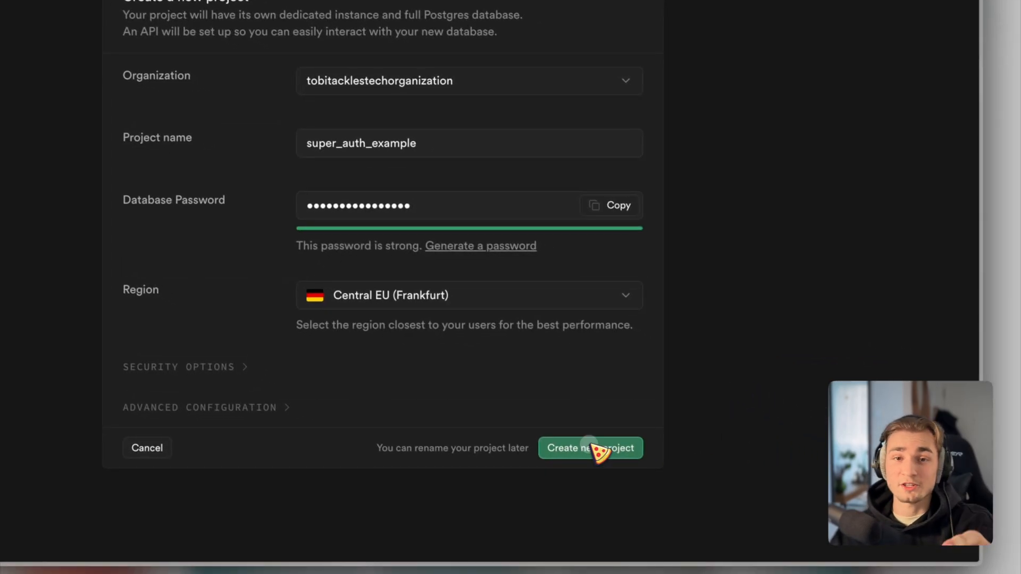
{"action": "left_click", "coordinate": [589, 448]}
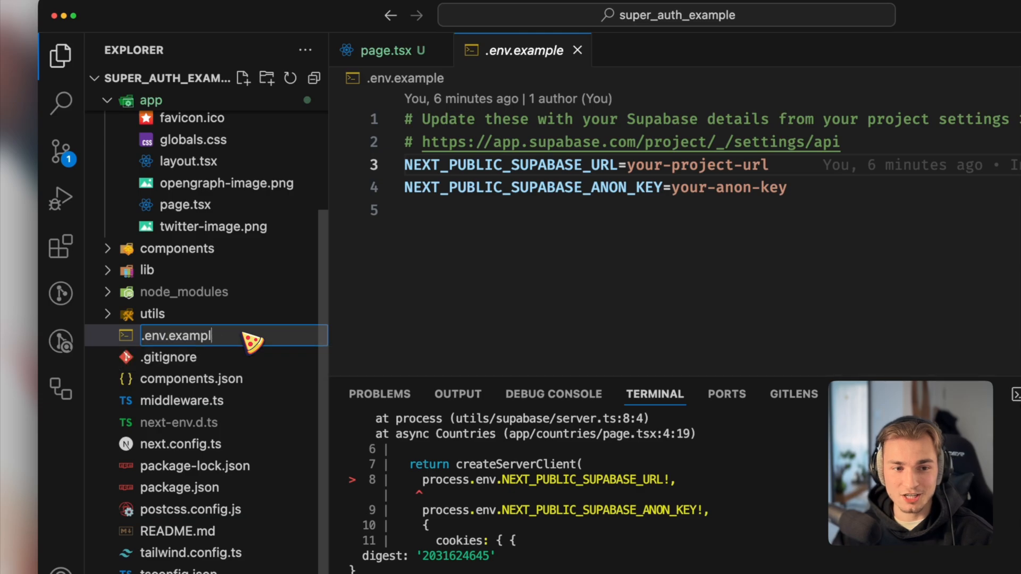
- Rename .env.example to .env.local in the Explorer
{"action": "type", "text": ".env.local"}
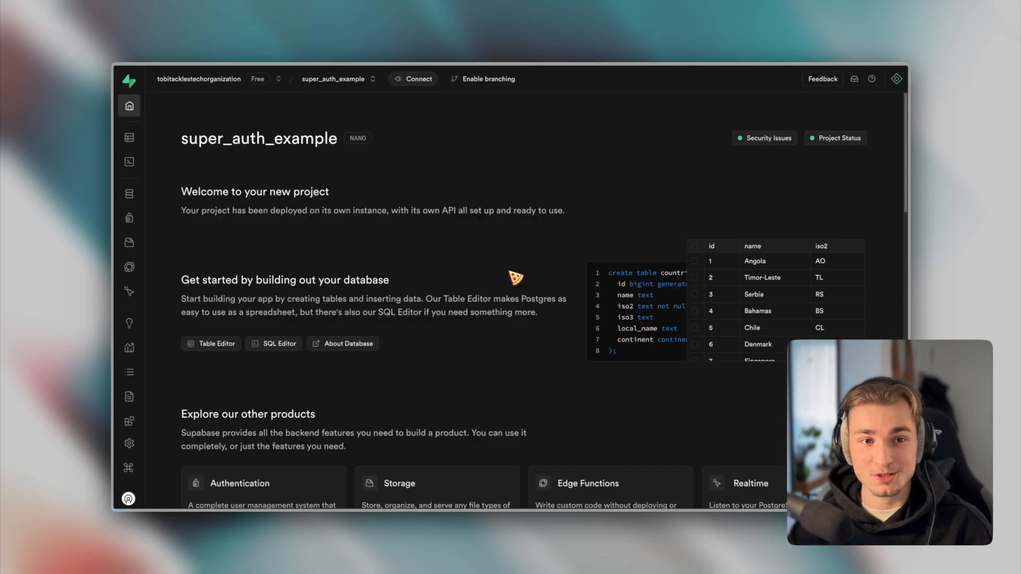
- Copy the Project URL from the Project API connection details
{"action": "scroll", "scroll_direction": "down", "scroll_amount": 3}
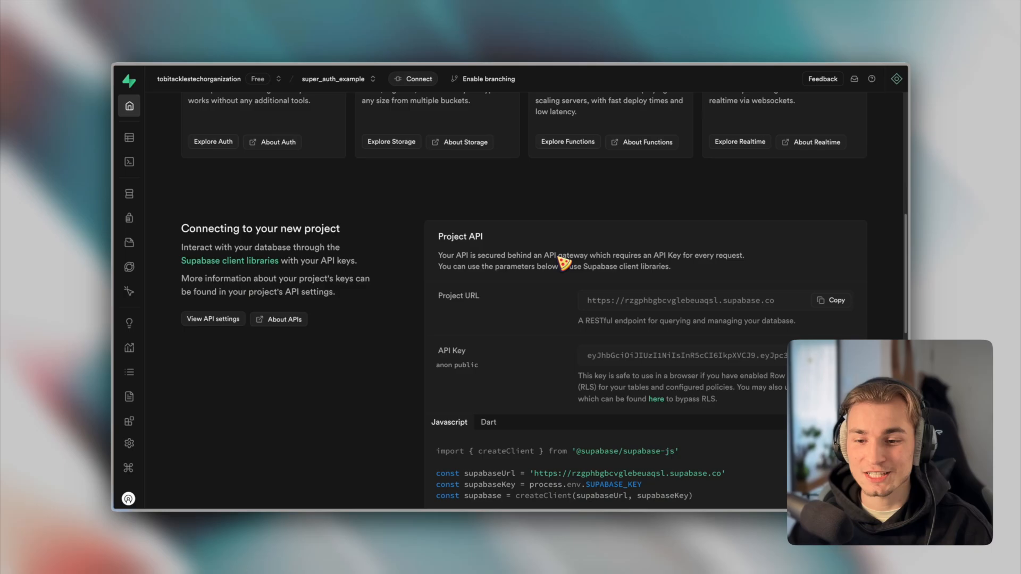
{"action": "left_click", "coordinate": [831, 300]}
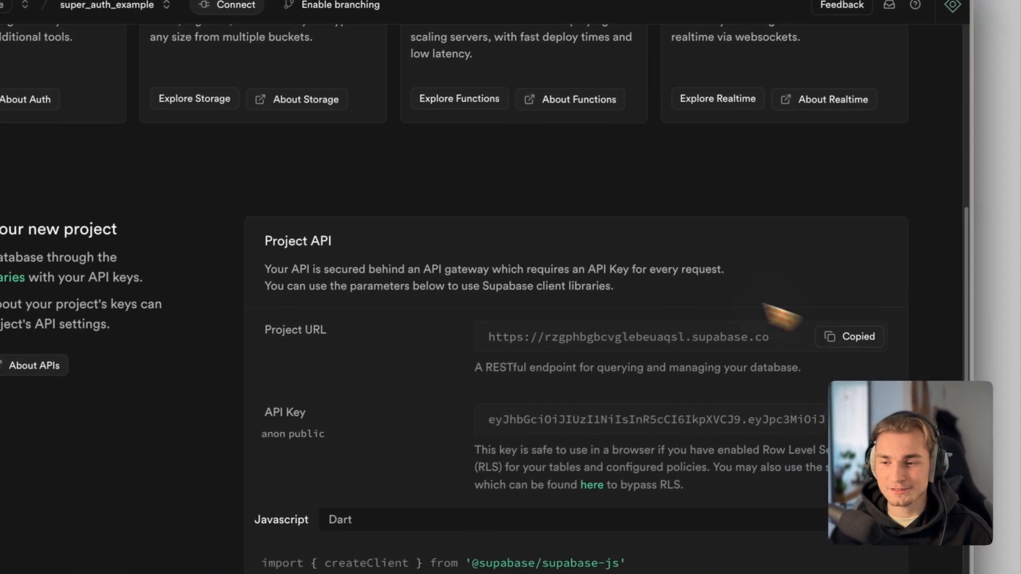
{"action": "scroll", "scroll_direction": "down", "scroll_amount": 3}
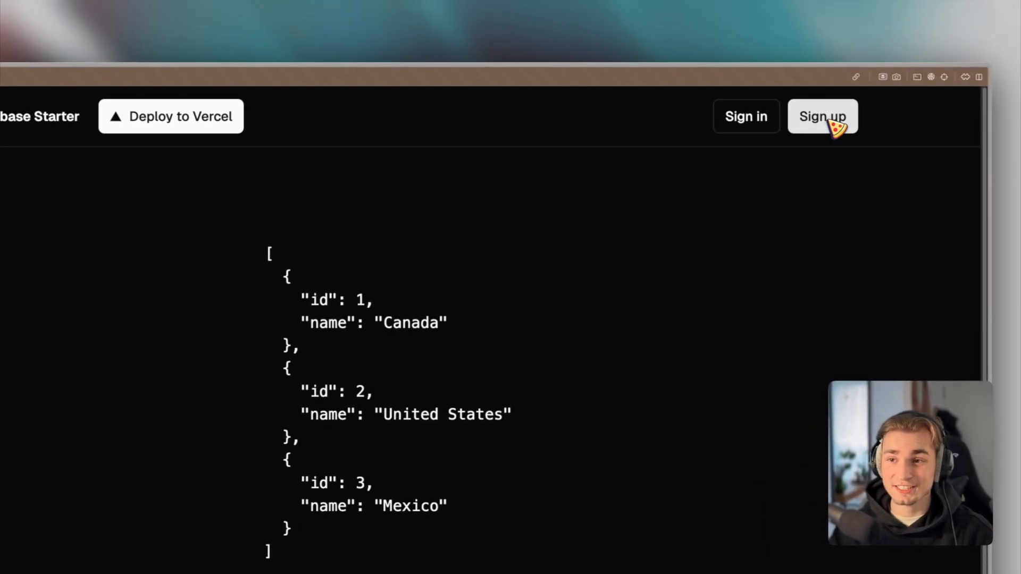
- Sign up with an email and password, then confirm the account via the email link
{"action": "left_click", "coordinate": [822, 116]}
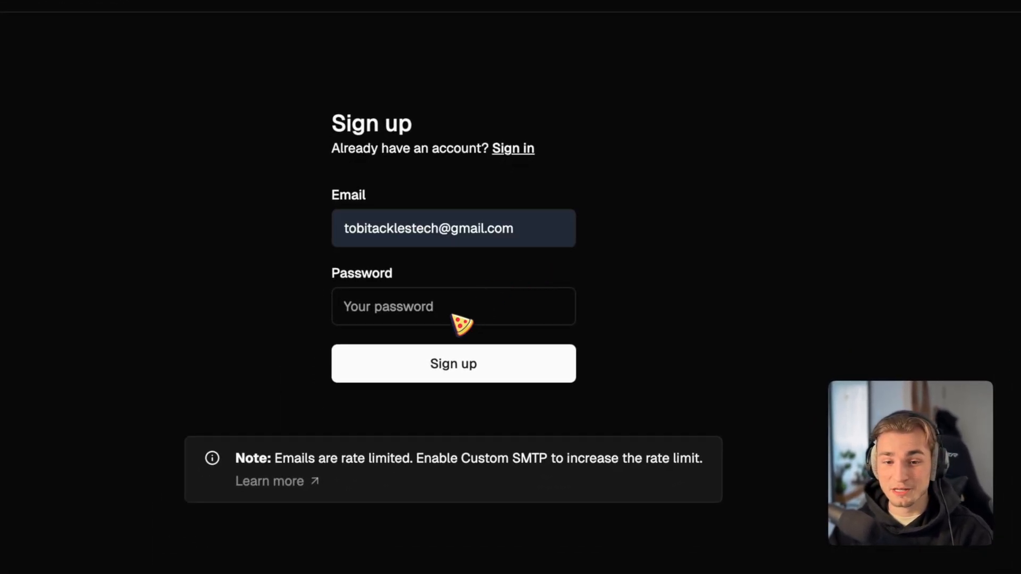
{"action": "type", "text": "password"}
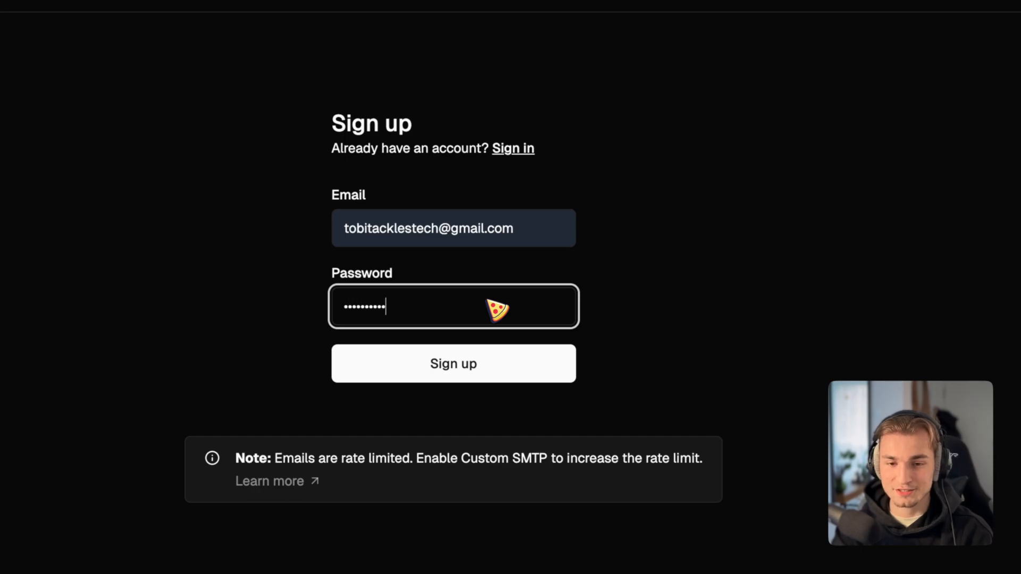
{"action": "left_click", "coordinate": [453, 364]}
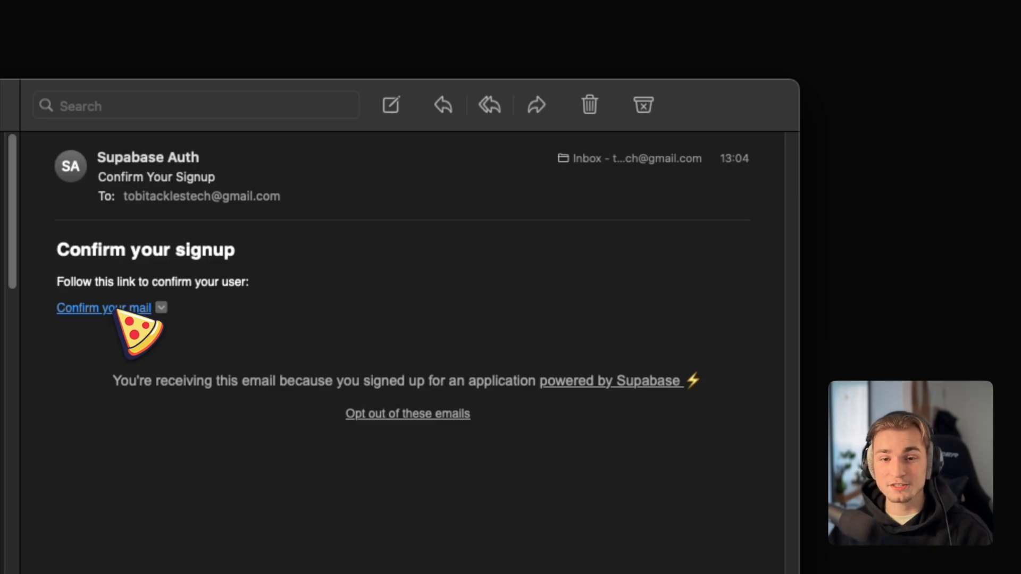
{"action": "left_click", "coordinate": [103, 307]}
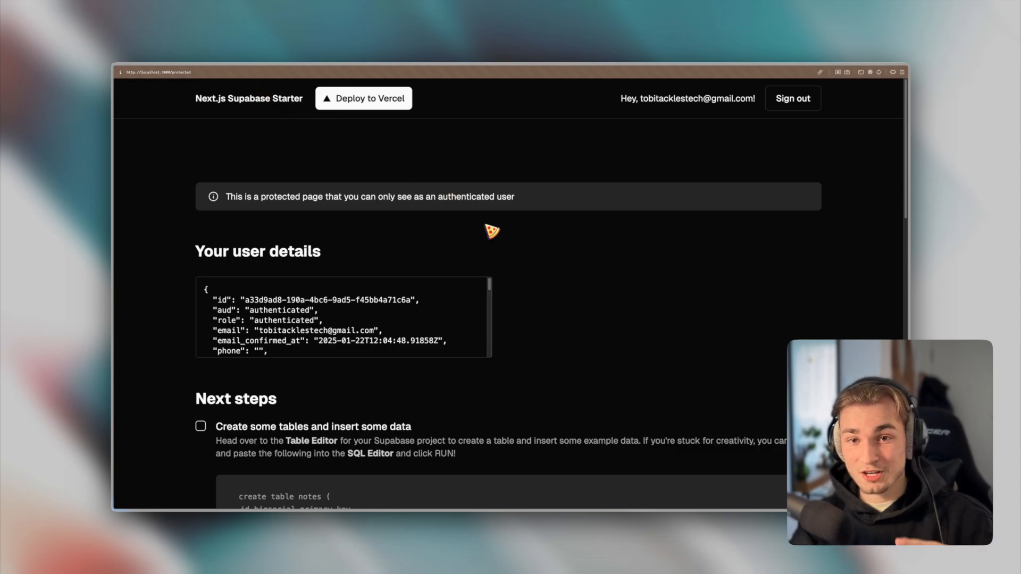
{"action": "left_click_drag", "start_coordinate": [619, 97], "coordinate": [739, 113]}
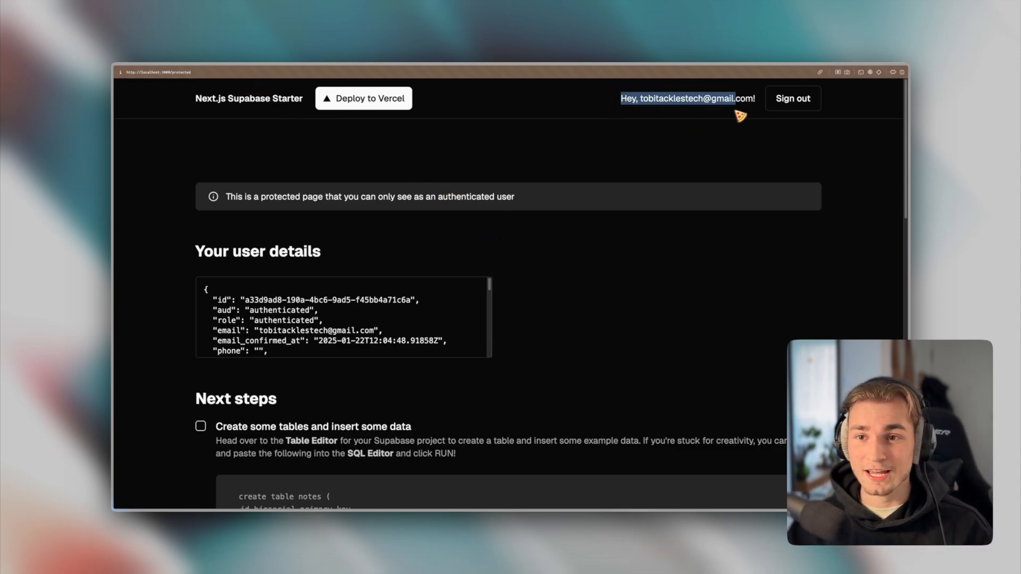
{"action": "scroll", "scroll_direction": "down", "scroll_amount": 3}
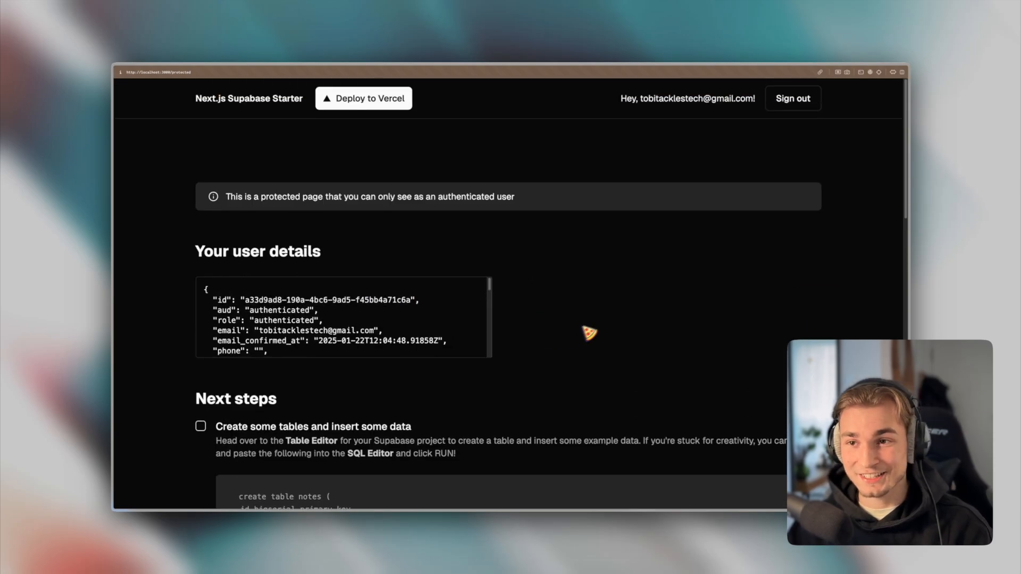
{"action": "left_click", "coordinate": [791, 97]}
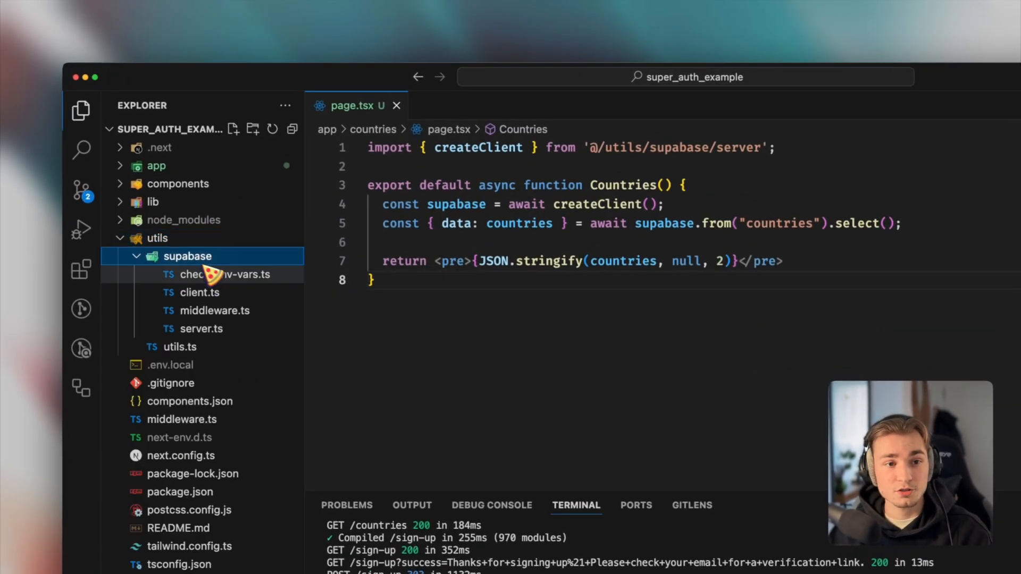
{"action": "mouse_move", "coordinate": [202, 329]}
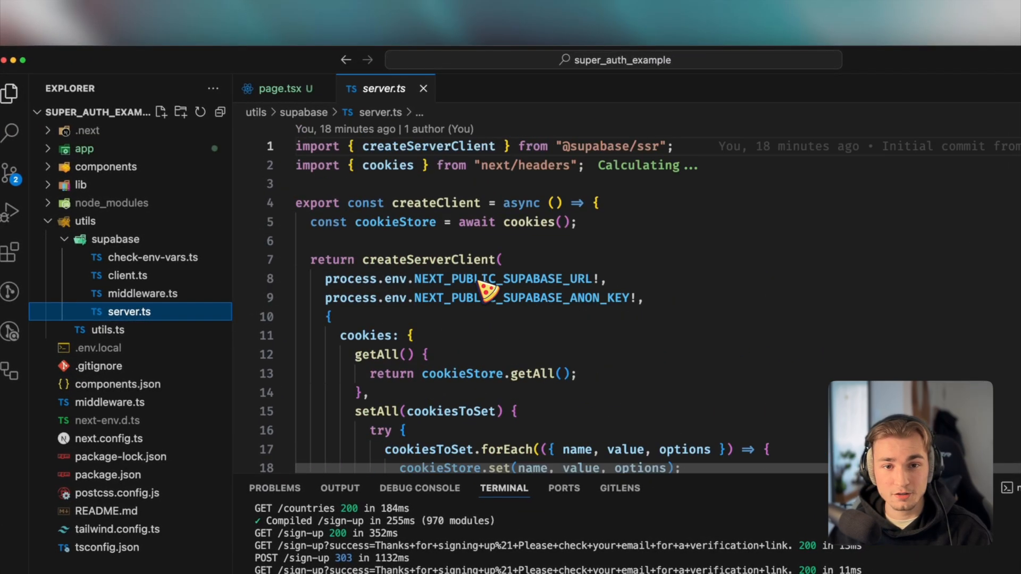
- View utils/supabase/server.ts and check-env-vars.ts, then show app/auth/callback/route.ts
{"action": "double_click", "coordinate": [436, 202]}
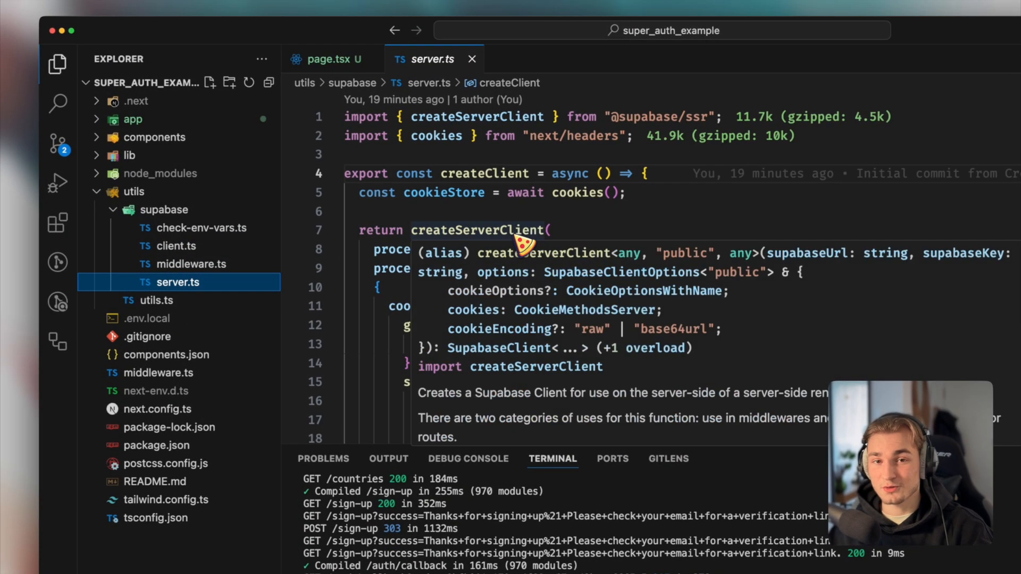
{"action": "left_click", "coordinate": [190, 264]}
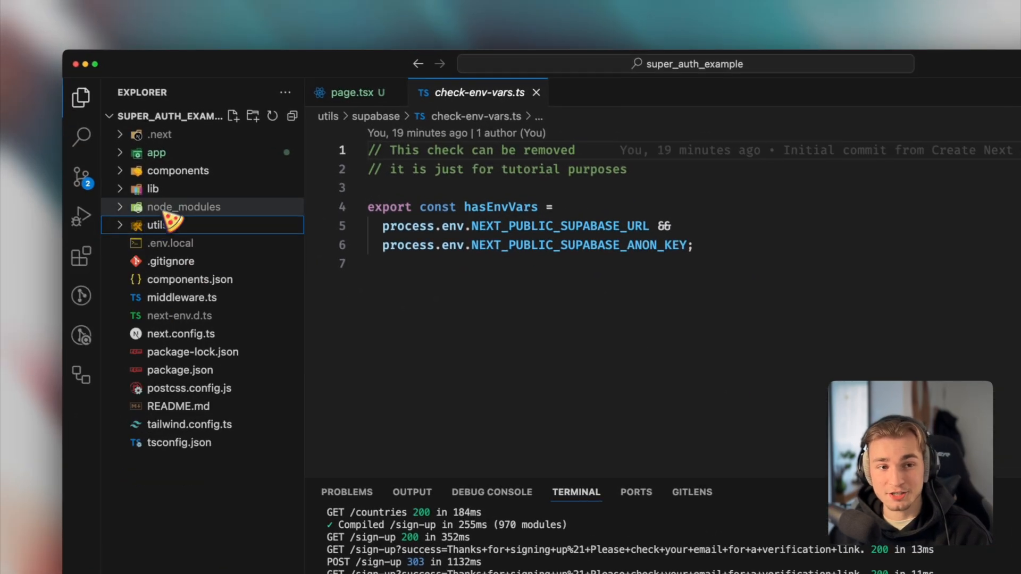
{"action": "left_click", "coordinate": [156, 152]}
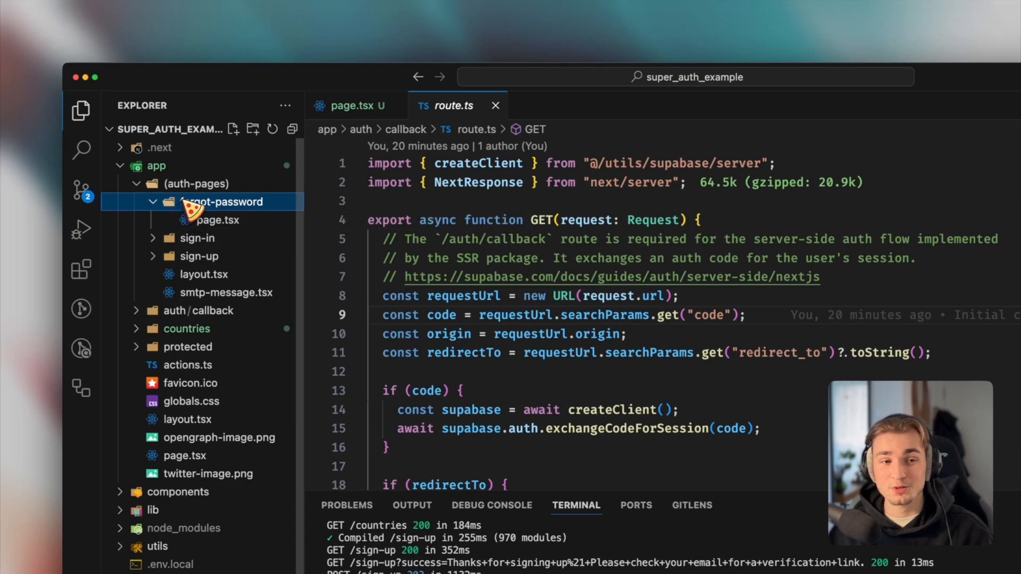
{"action": "mouse_move", "coordinate": [222, 201]}
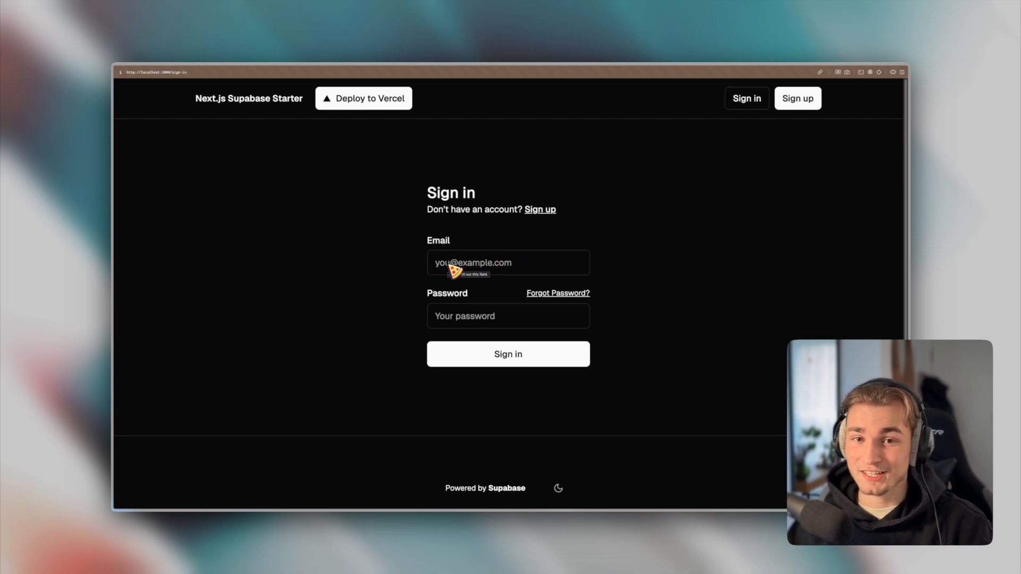
{"action": "mouse_move", "coordinate": [625, 245]}
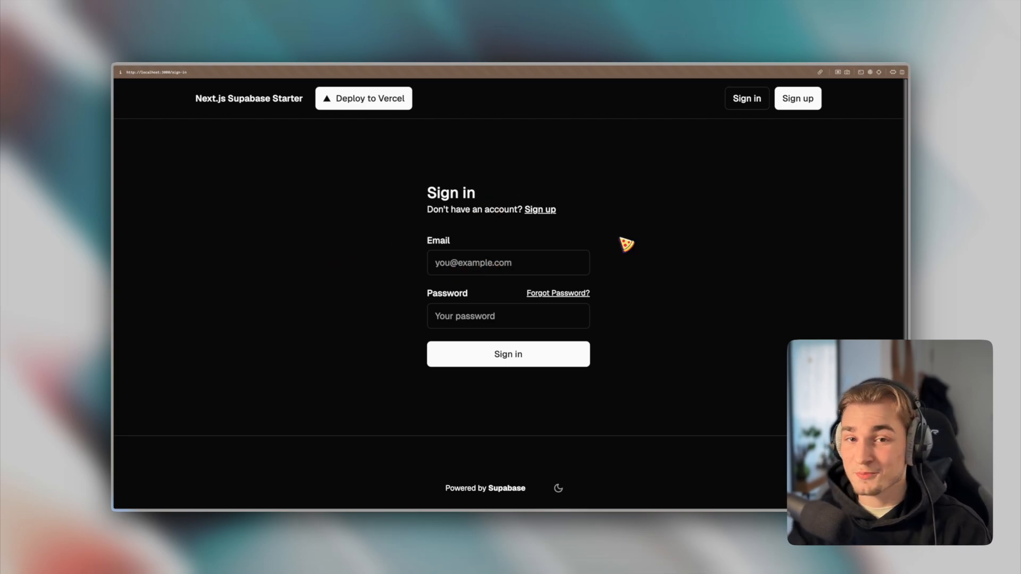